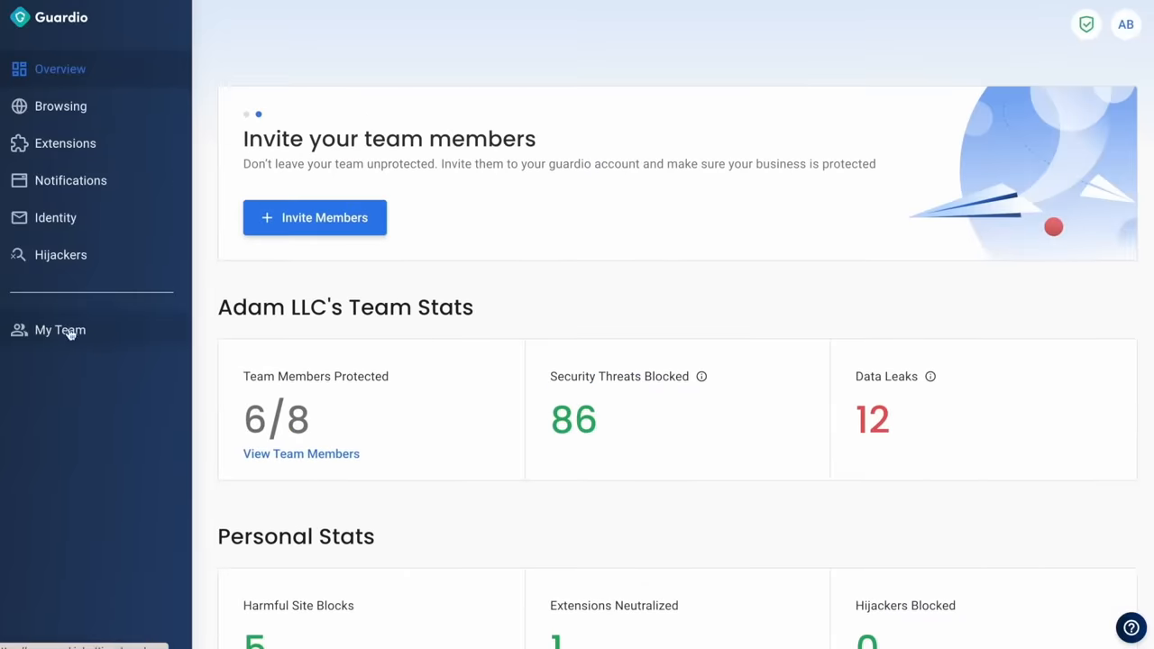
- Open the Business data leaks report showing 12 breached my-business.com email addresses
{"action": "left_click", "coordinate": [61, 330]}
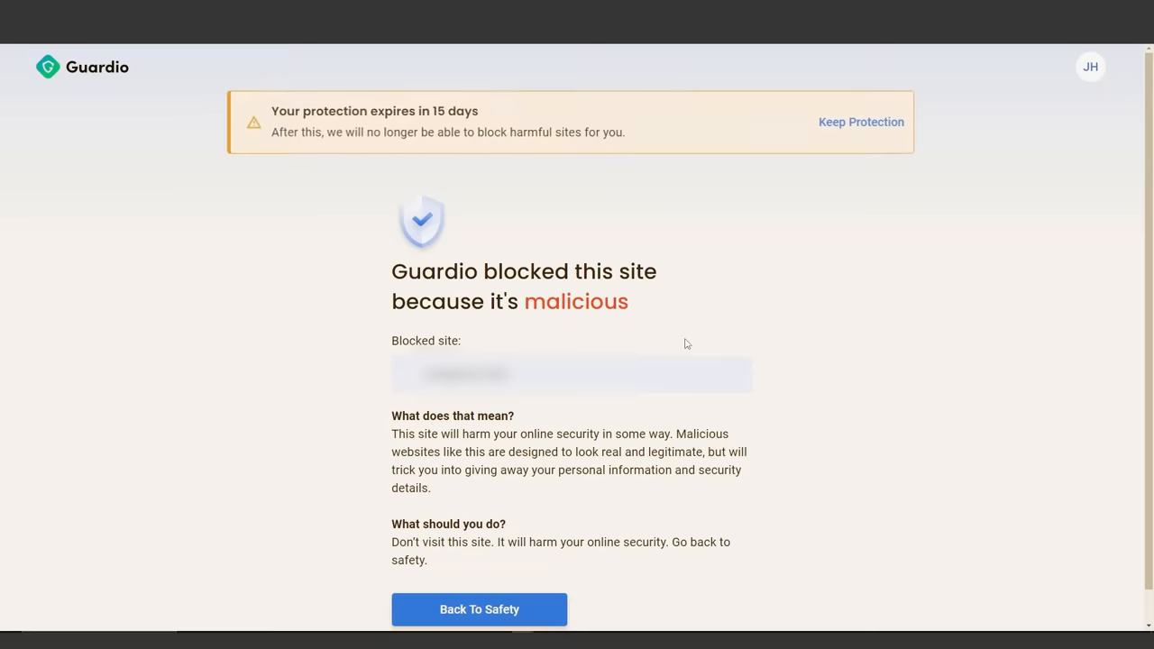
{"action": "scroll", "scroll_direction": "down", "scroll_amount": 3}
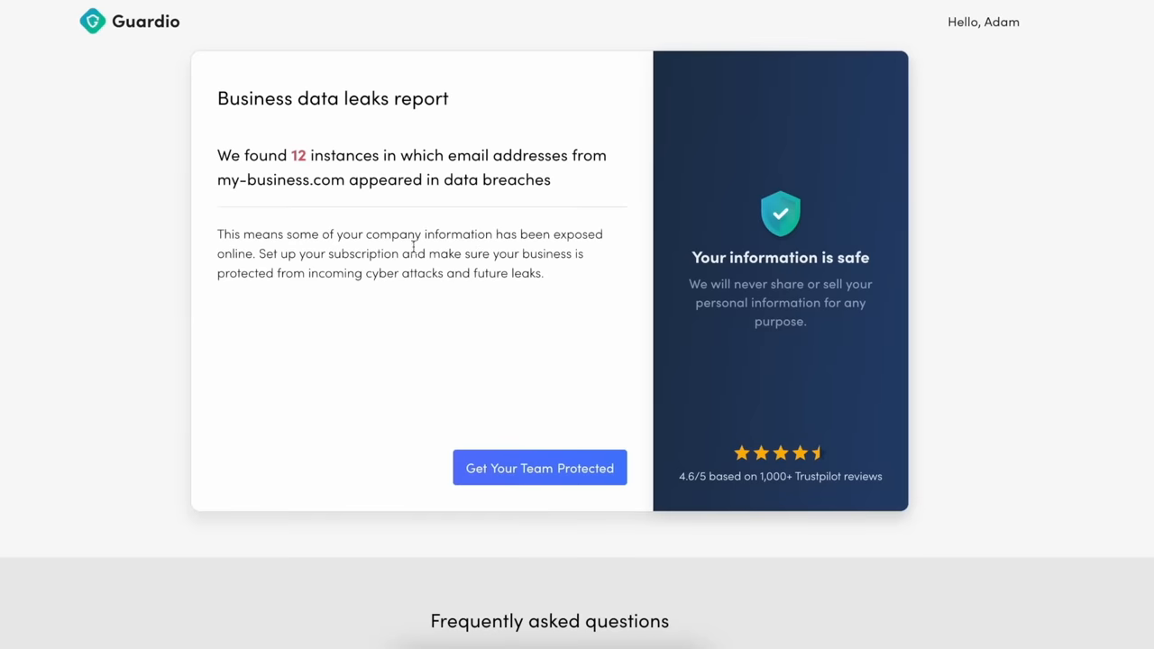
{"action": "mouse_move", "coordinate": [419, 340]}
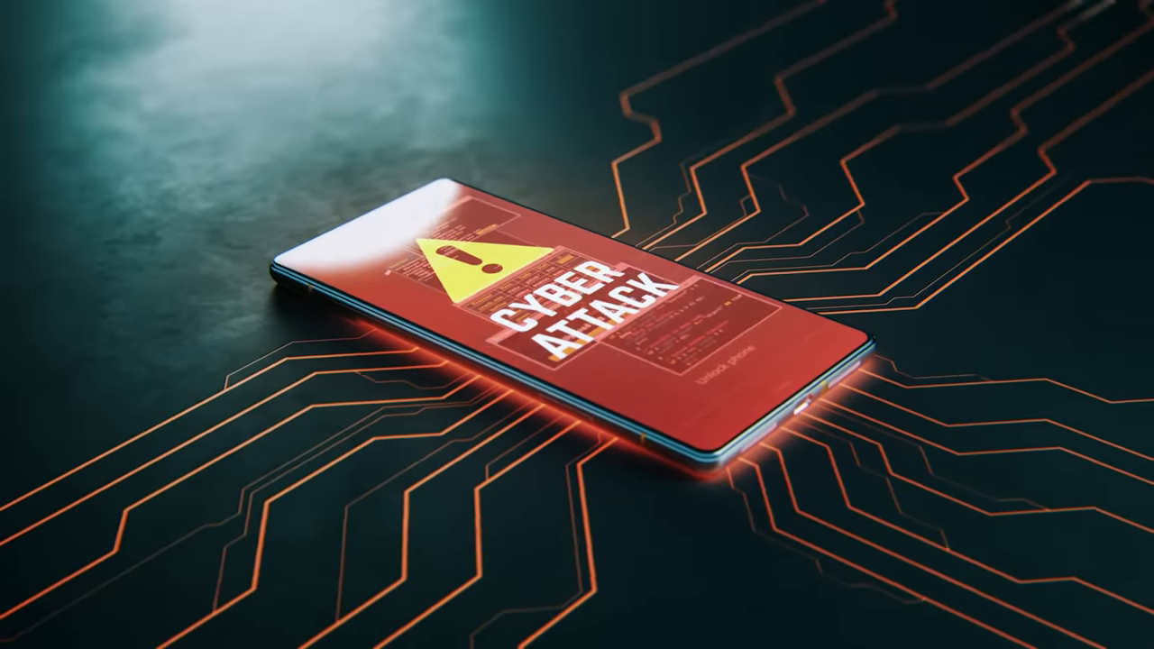
- Go to guard.io/john, open Identity Monitoring, and confirm Real-Time Protection is on
{"action": "type", "text": "guard.io/john"}
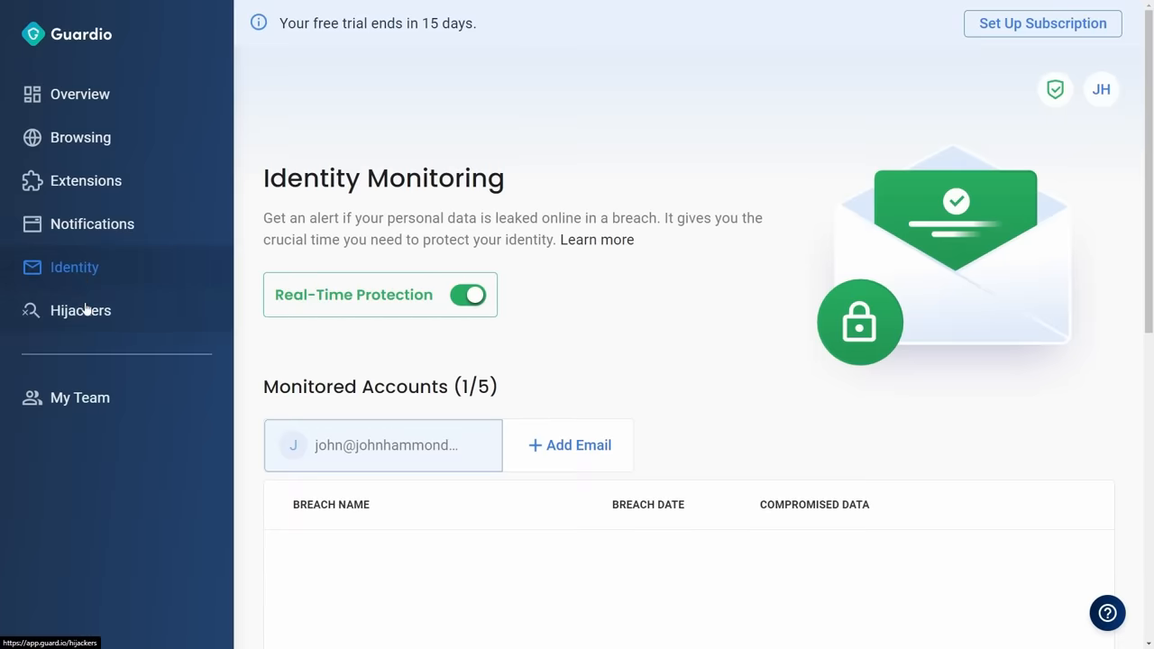
{"action": "left_click", "coordinate": [79, 398]}
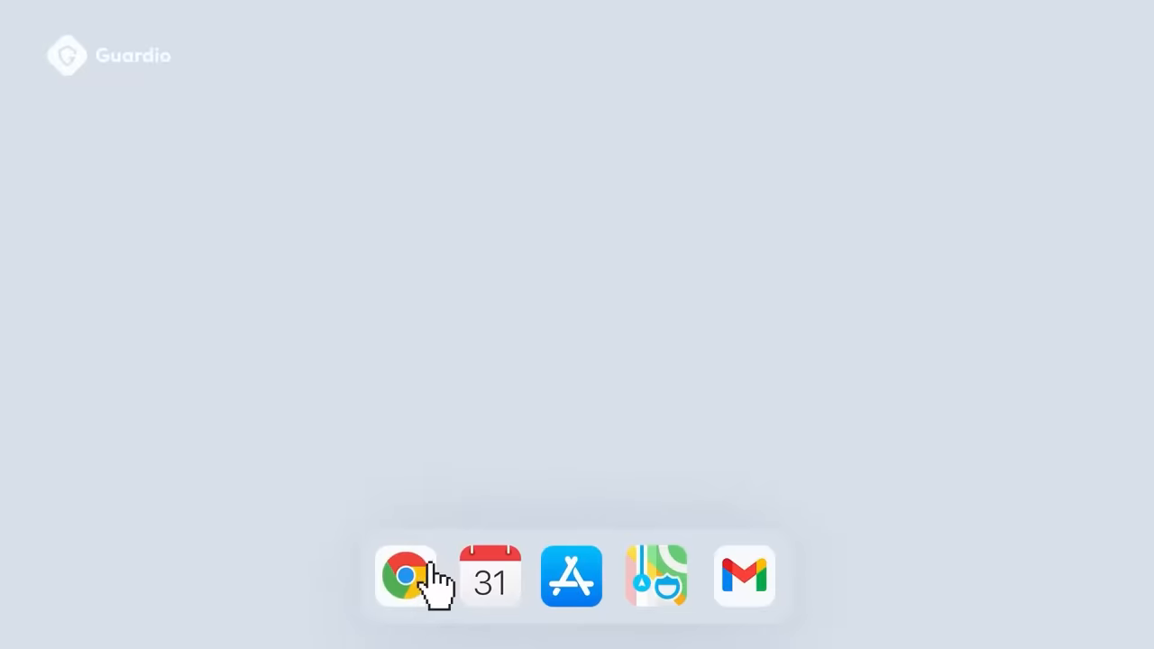
{"action": "left_click", "coordinate": [404, 577]}
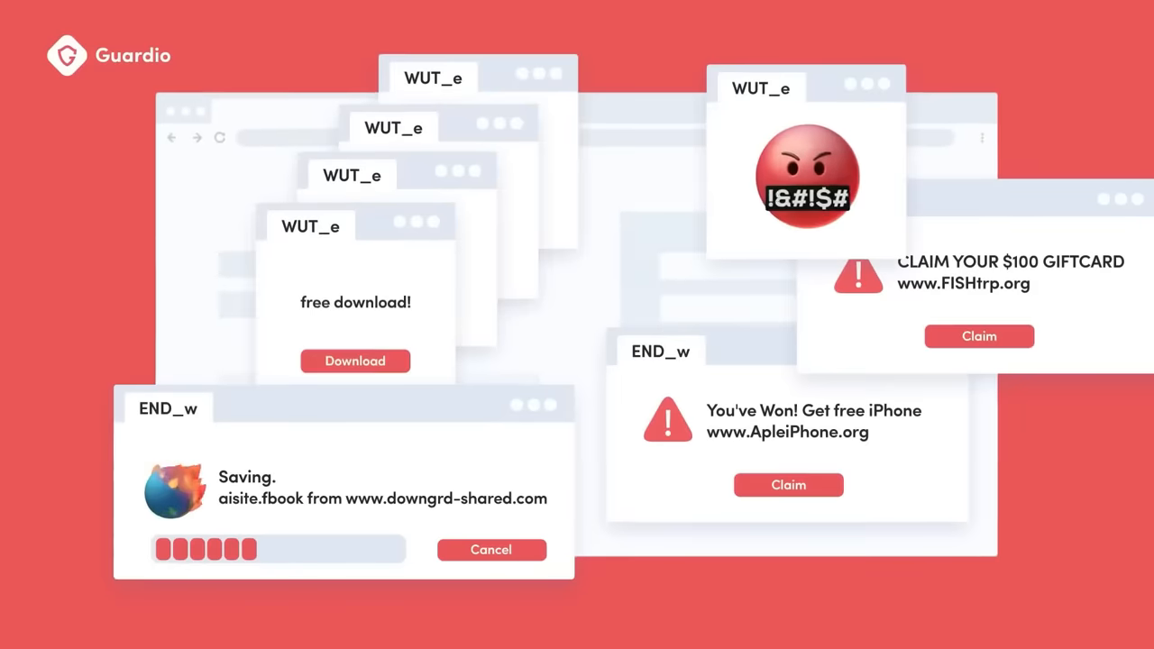